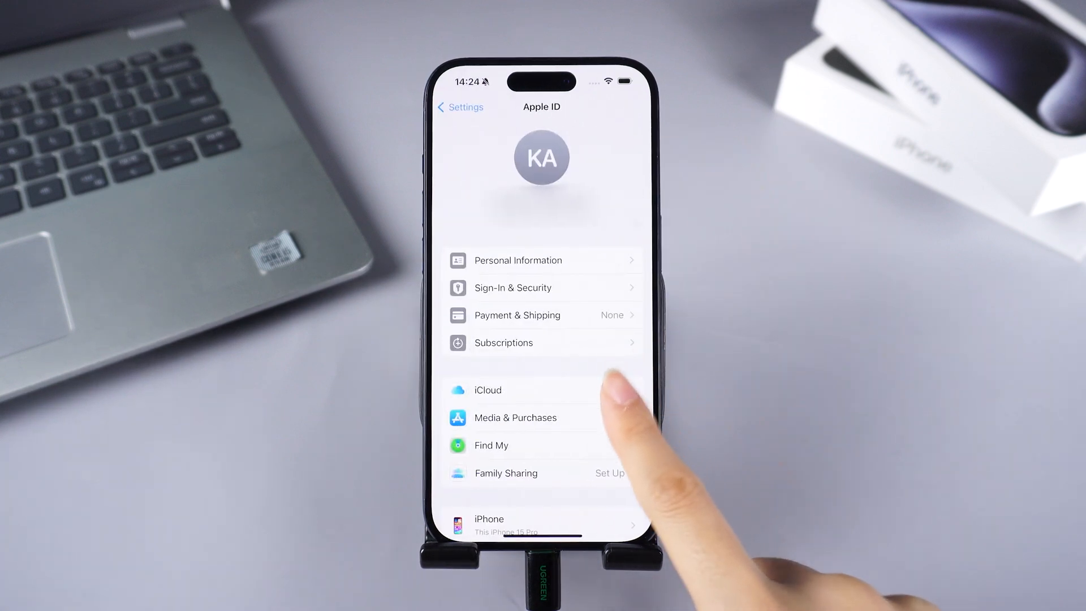
- Open iCloud from the Apple ID page in iPhone Settings
{"action": "left_click", "coordinate": [487, 389]}
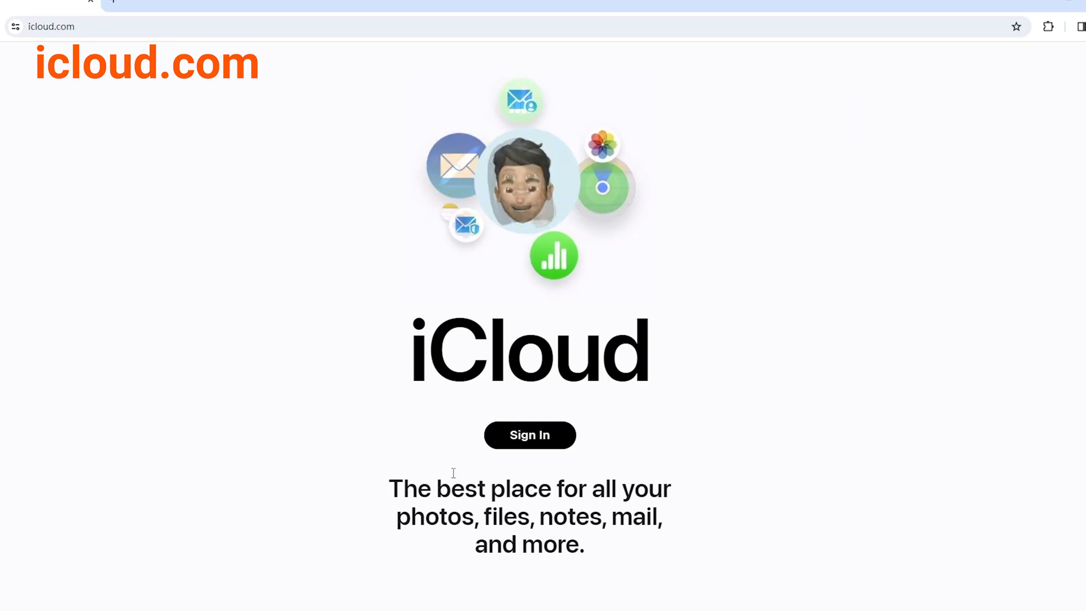
- Sign in at icloud.com and open the iCloud Photos library
{"action": "left_click", "coordinate": [529, 435]}
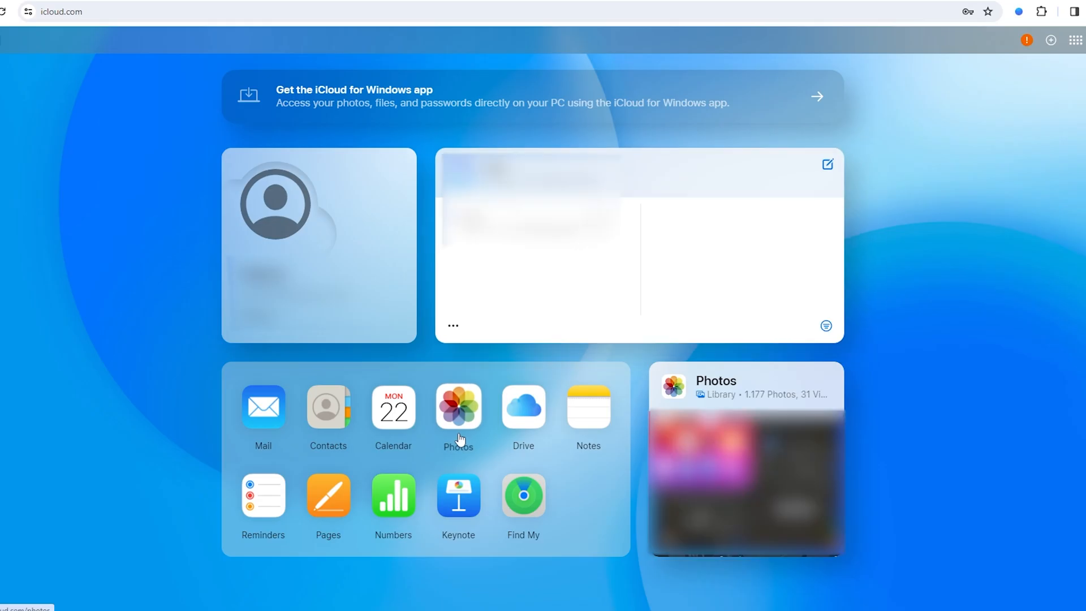
{"action": "left_click", "coordinate": [457, 407]}
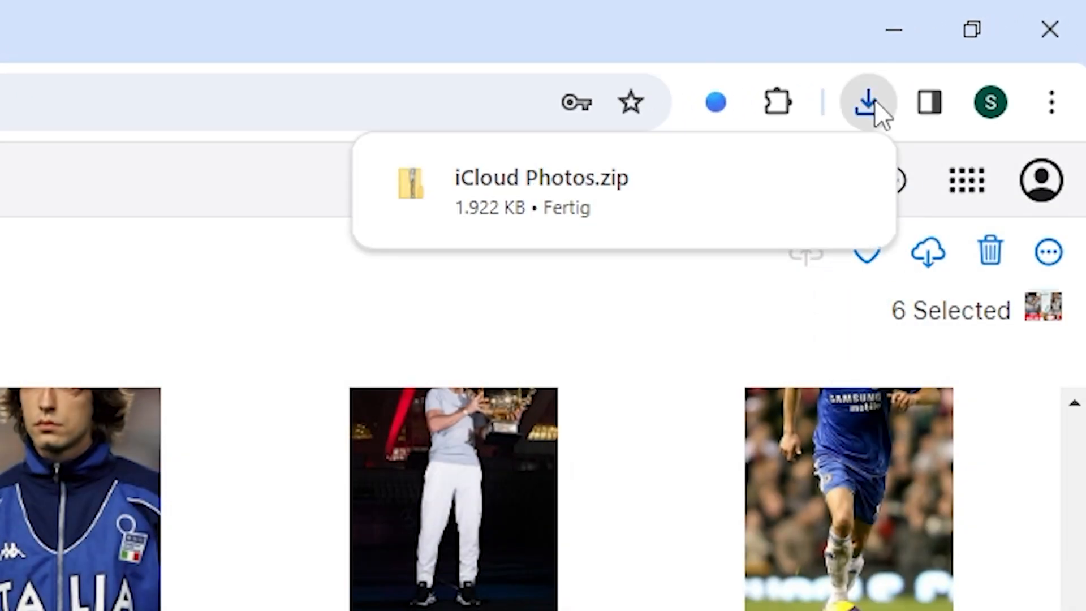
- Show iCloud Photos.zip from Chrome downloads in its folder and view its first JPG
{"action": "left_click", "coordinate": [867, 102]}
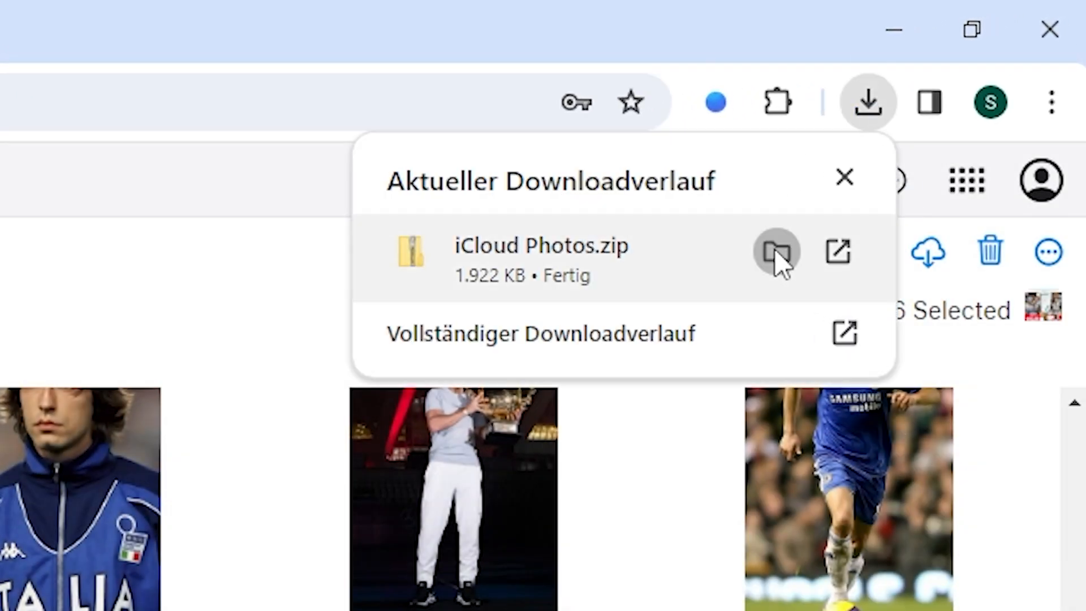
{"action": "left_click", "coordinate": [776, 251]}
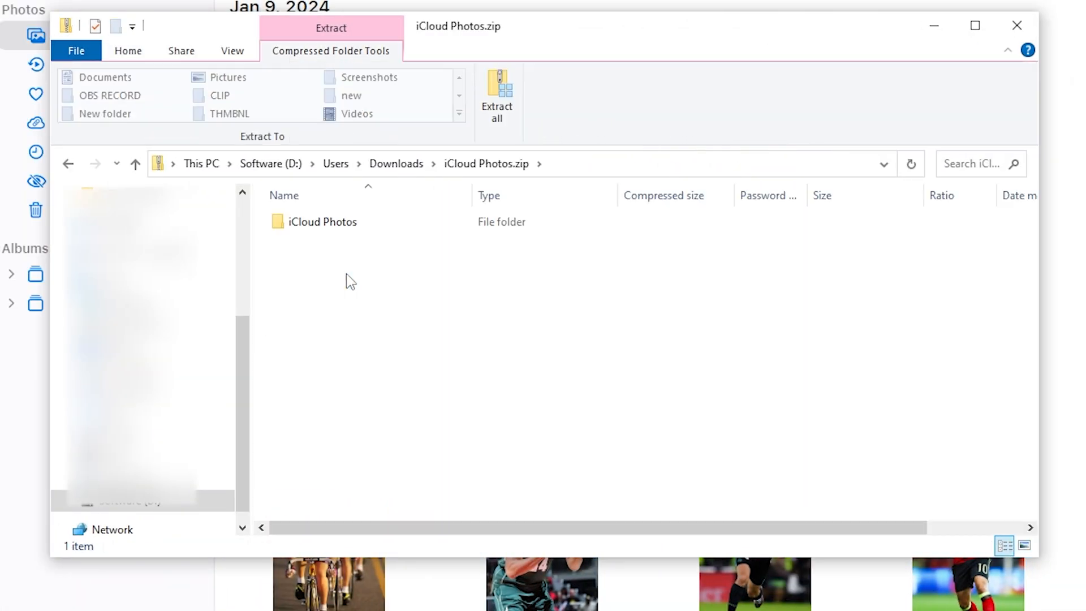
{"action": "double_click", "coordinate": [322, 222]}
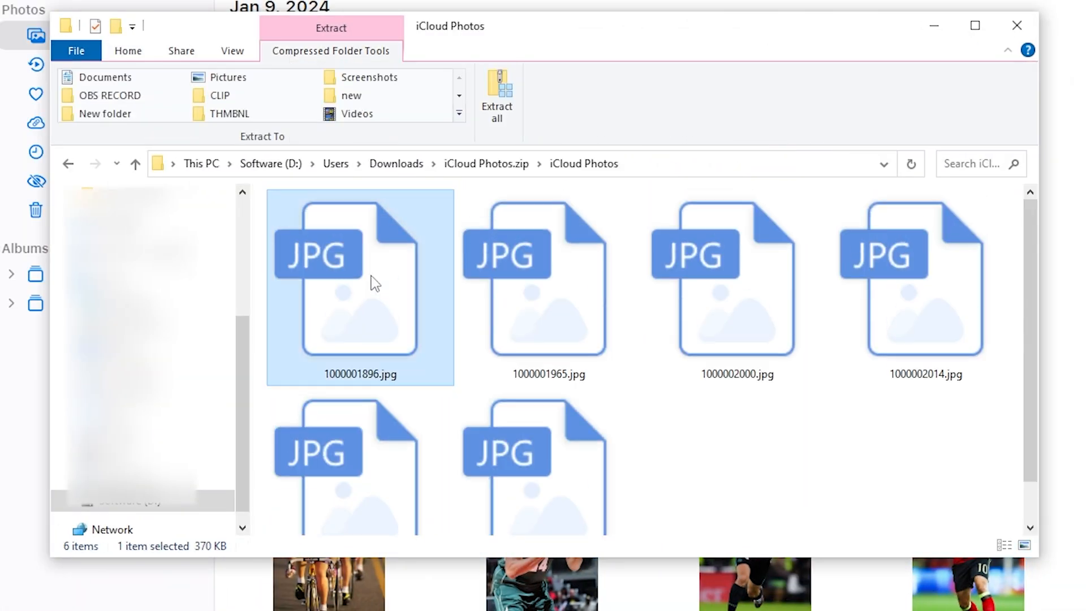
{"action": "double_click", "coordinate": [360, 277]}
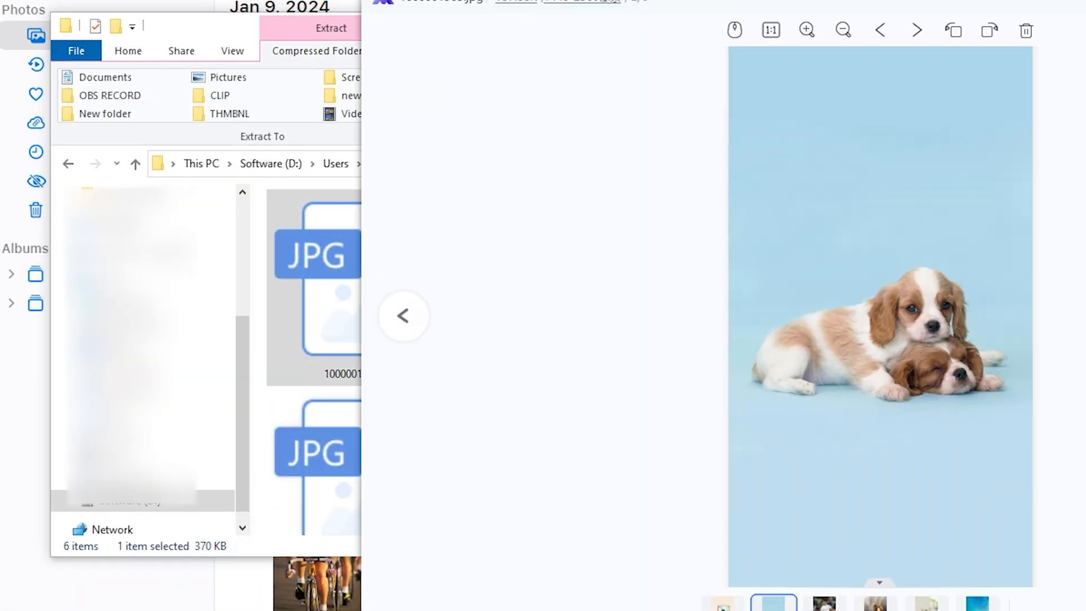
{"action": "left_click", "coordinate": [916, 31]}
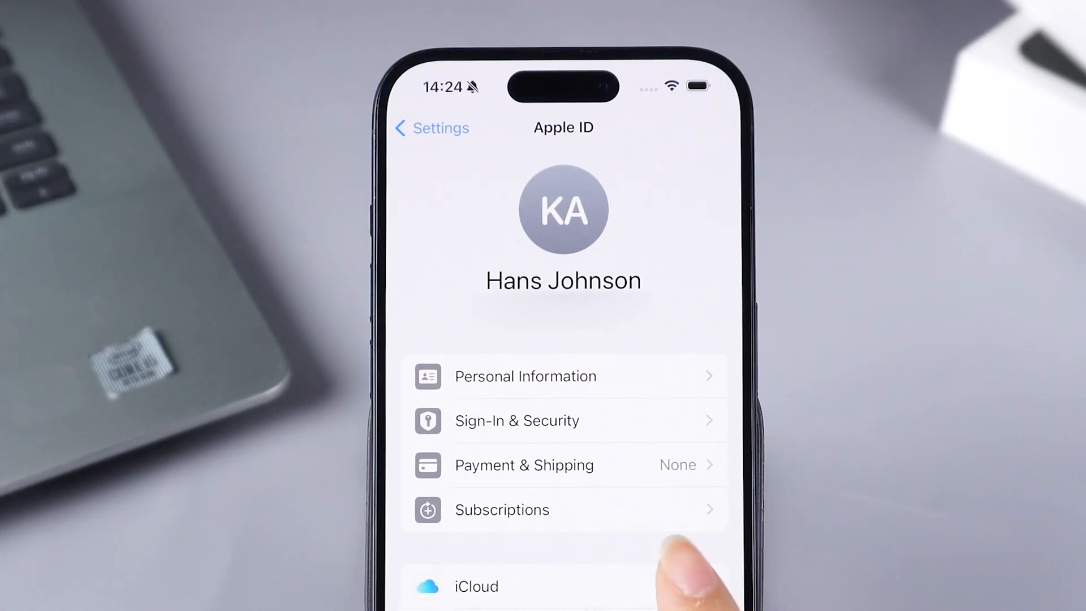
- Tap iCloud on the iPhone's Apple ID settings page
{"action": "left_click", "coordinate": [475, 586]}
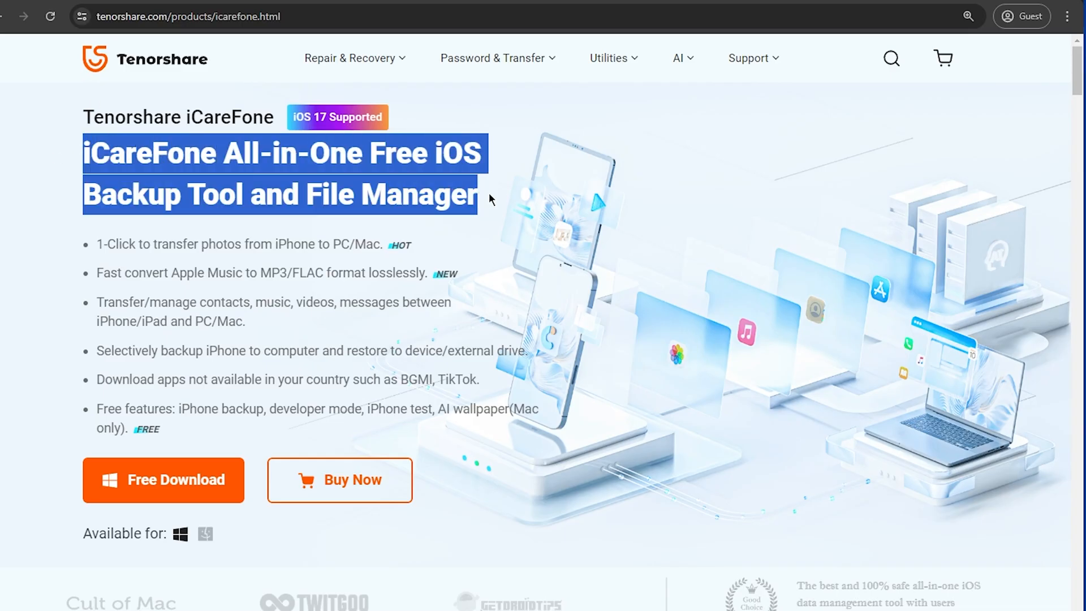
{"action": "left_click", "coordinate": [488, 198]}
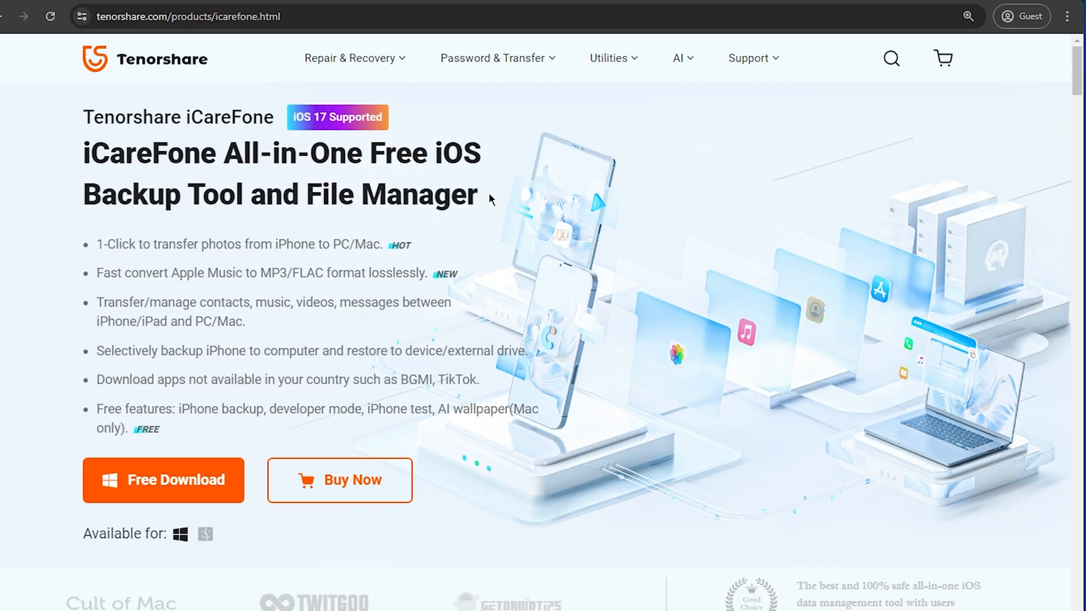
{"action": "scroll", "scroll_direction": "down", "scroll_amount": 3}
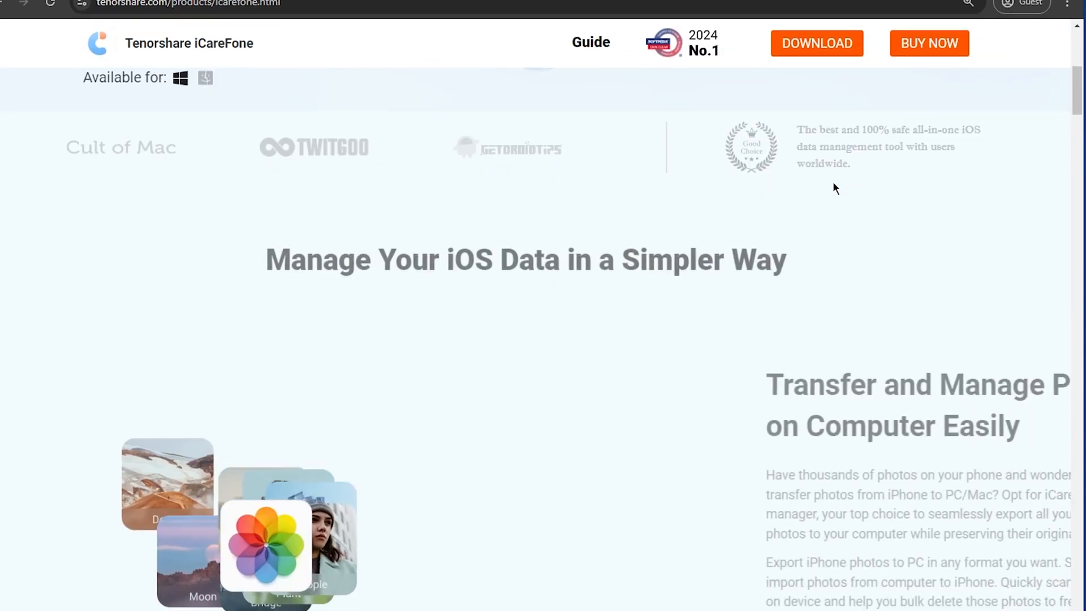
{"action": "scroll", "scroll_direction": "down", "scroll_amount": 3}
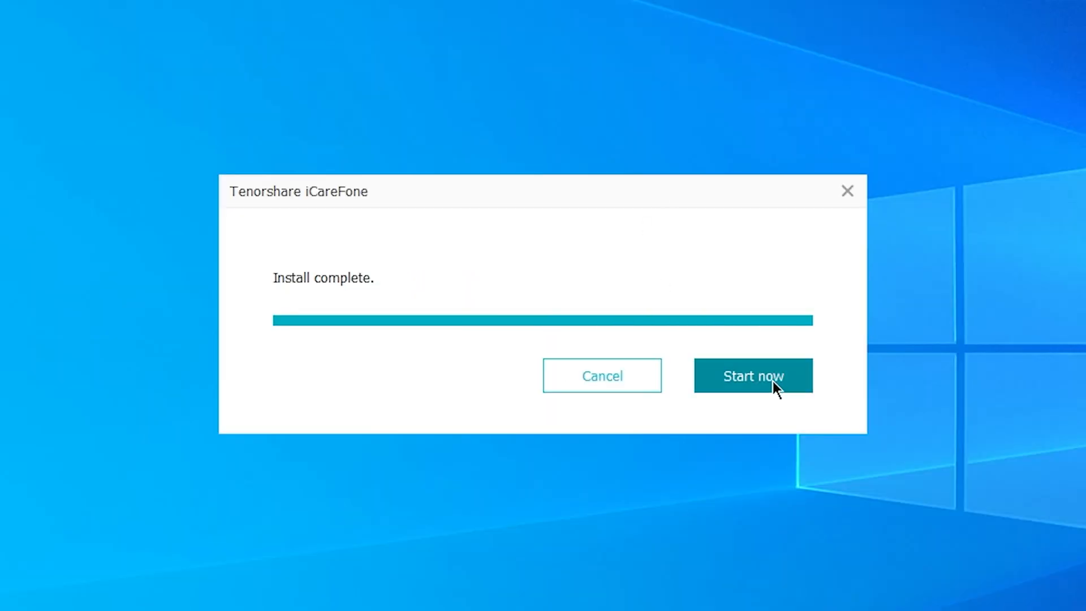
- Start iCareFone from the Install complete dialog
{"action": "left_click", "coordinate": [753, 376]}
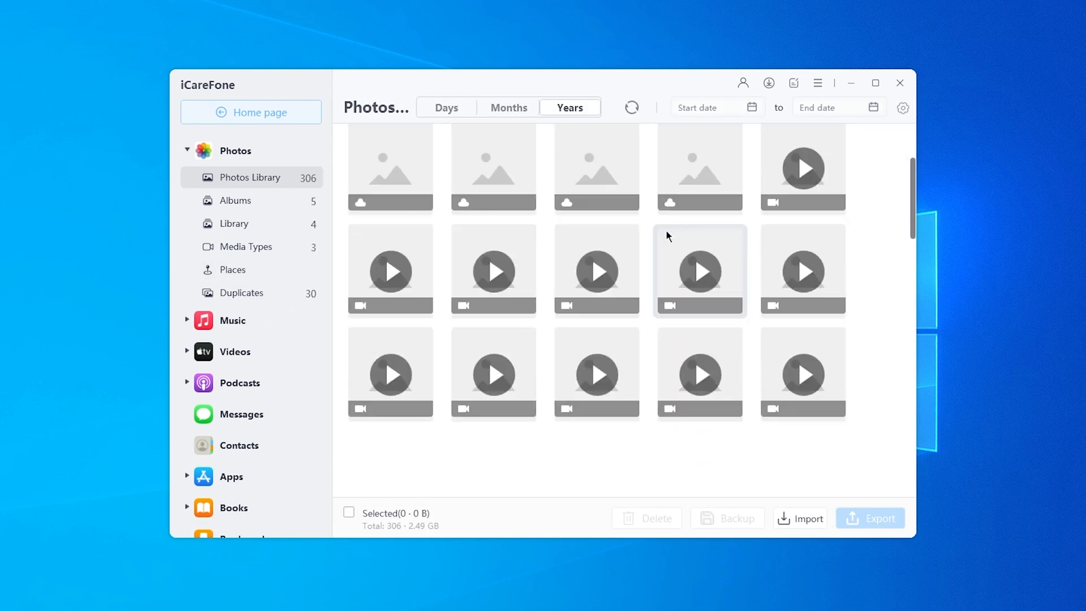
- Select and deselect library thumbnails, test Select all, then settle on four items (180.89 MB)
{"action": "left_click", "coordinate": [492, 270]}
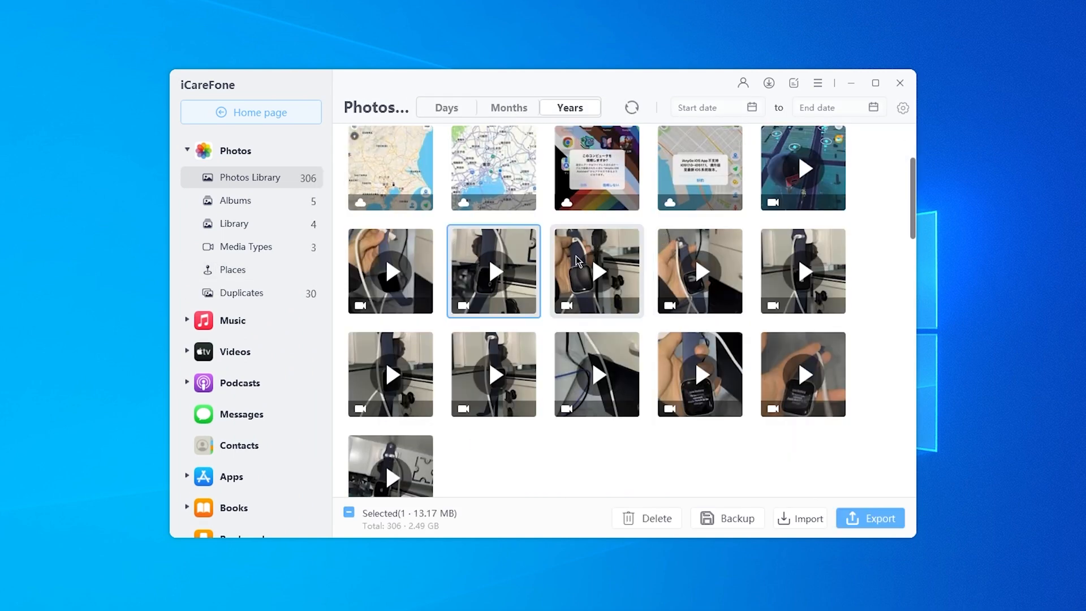
{"action": "mouse_move", "coordinate": [568, 270]}
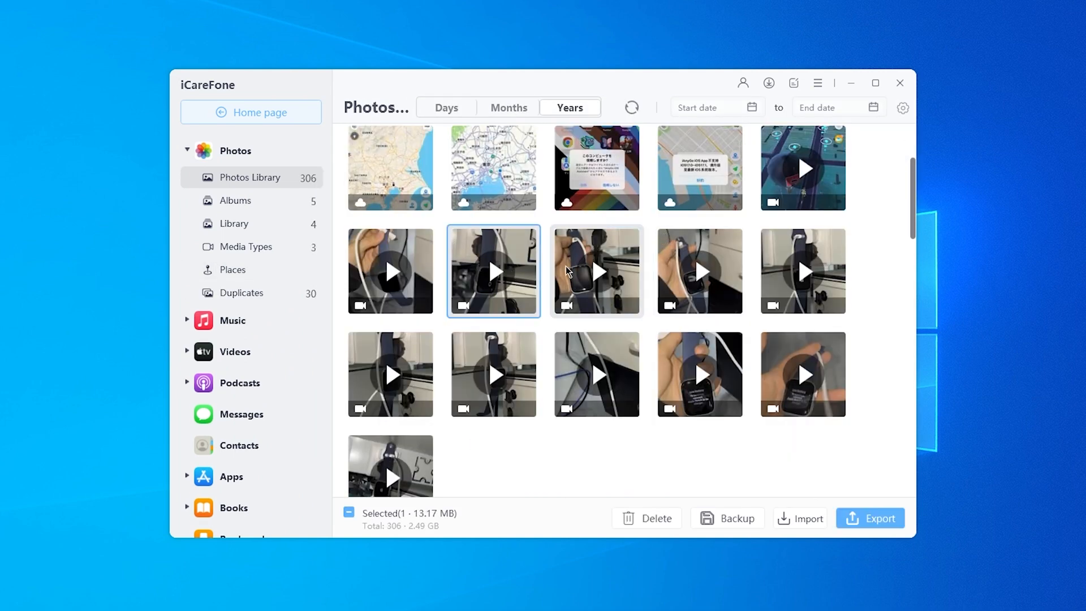
{"action": "left_click", "coordinate": [596, 270]}
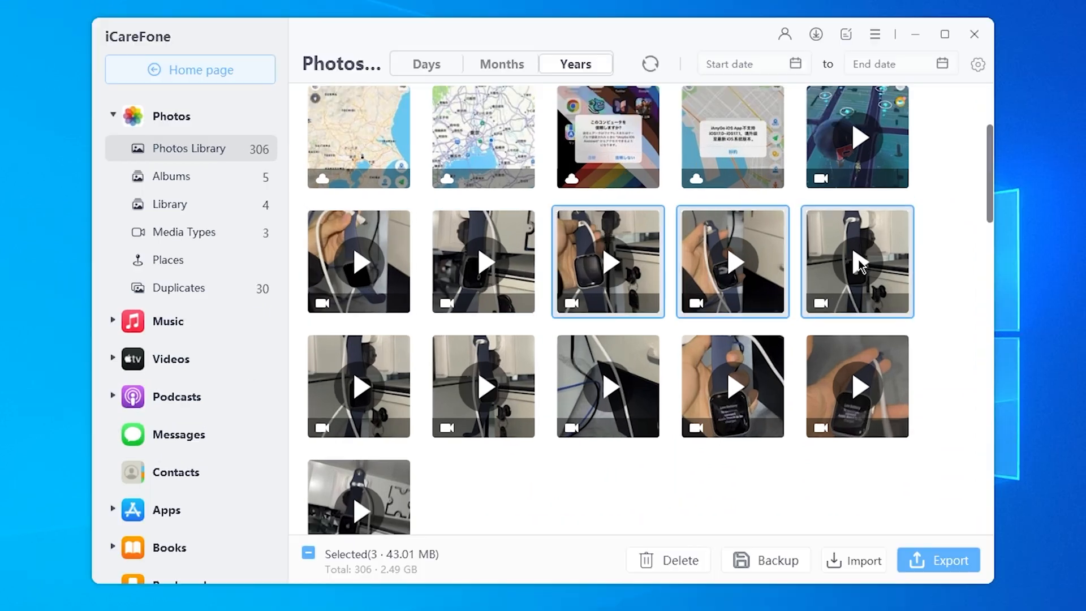
{"action": "left_click", "coordinate": [857, 385]}
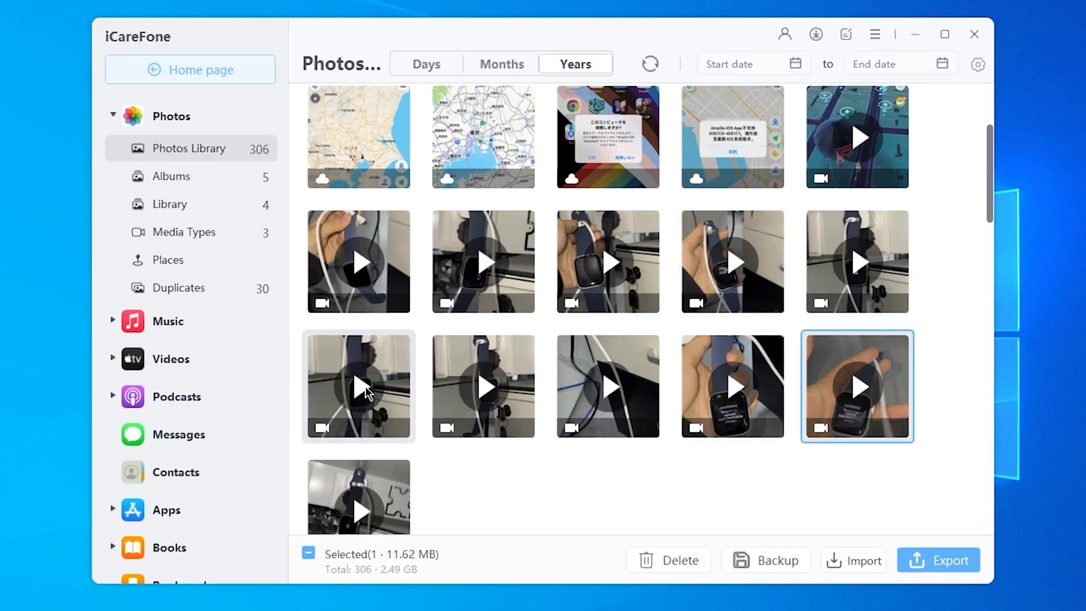
{"action": "left_click", "coordinate": [358, 386]}
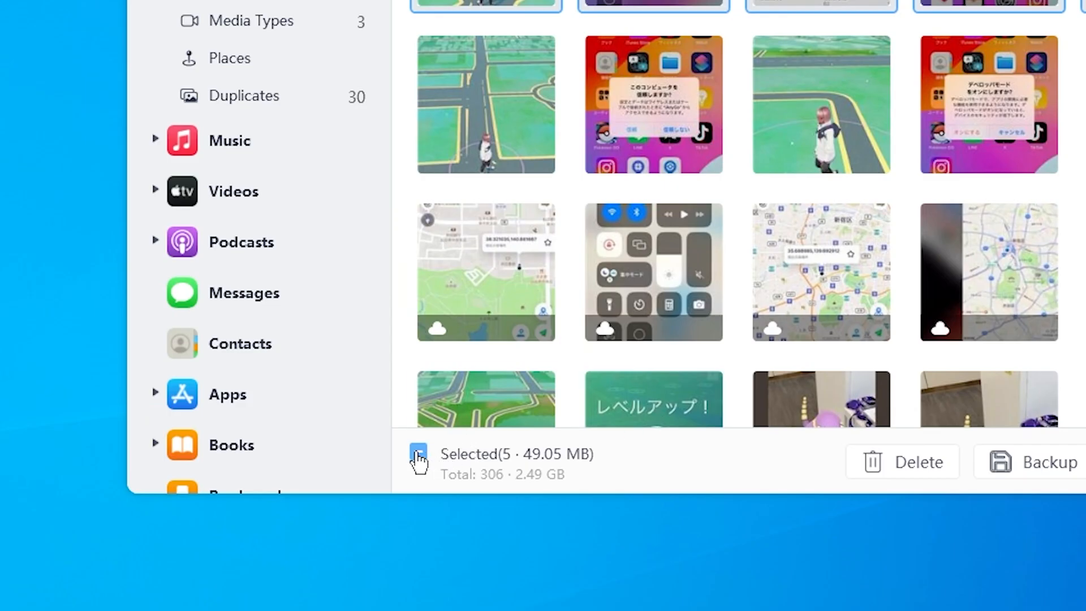
{"action": "left_click", "coordinate": [419, 453]}
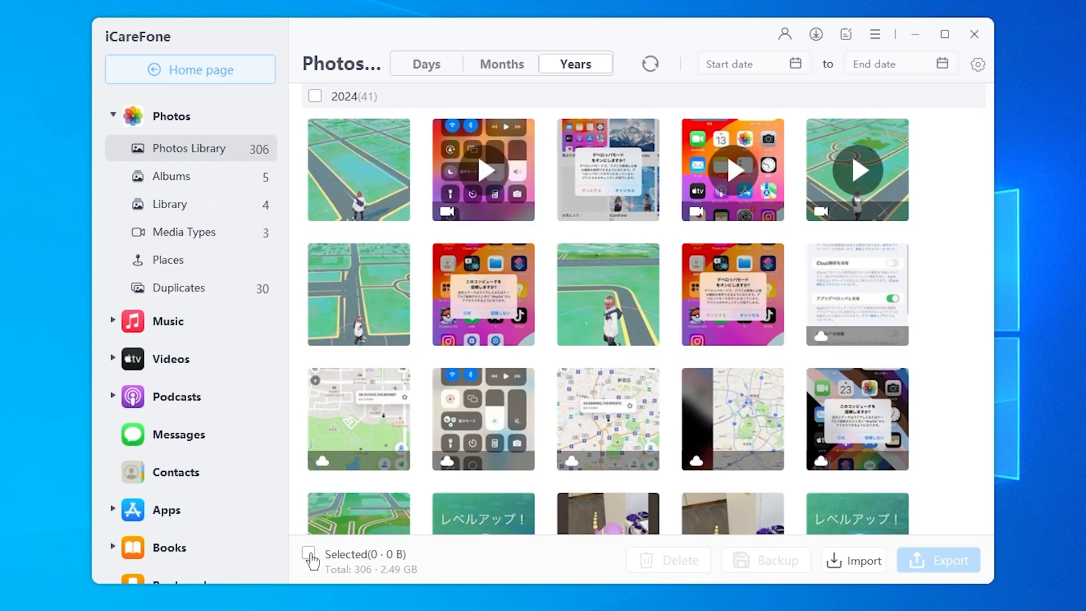
{"action": "left_click", "coordinate": [309, 554]}
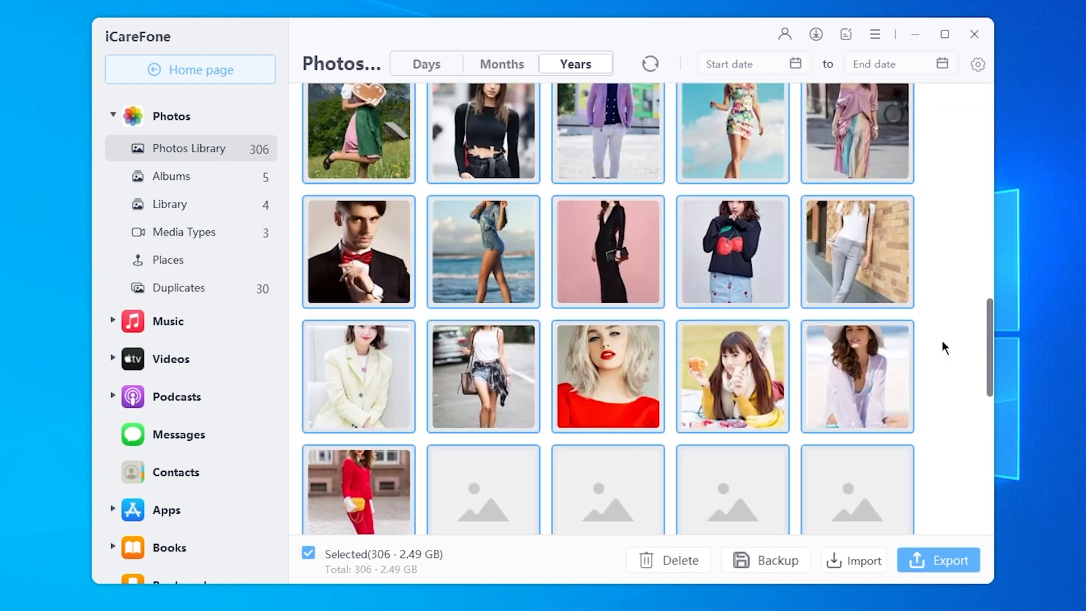
{"action": "scroll", "scroll_direction": "up", "scroll_amount": 3}
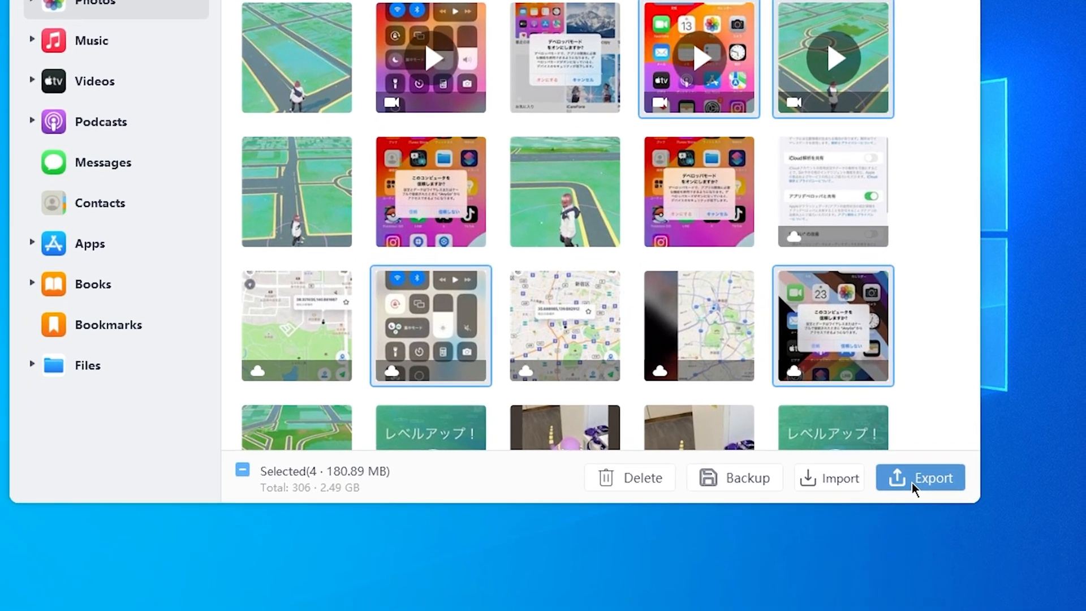
- Export the four items with videos in Original format, then open the export folder
{"action": "left_click", "coordinate": [922, 476]}
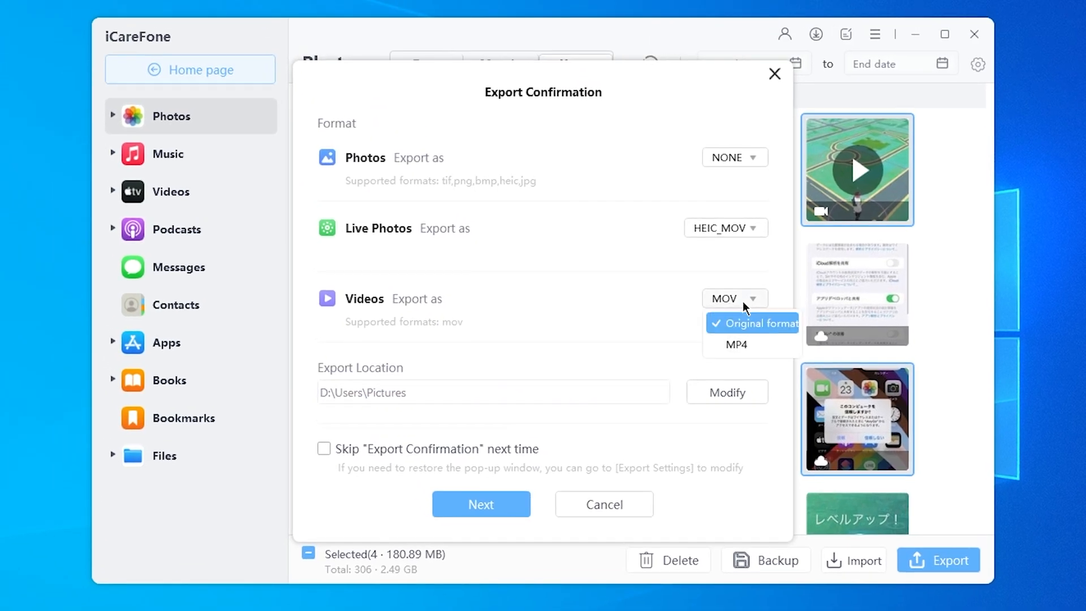
{"action": "left_click", "coordinate": [734, 157]}
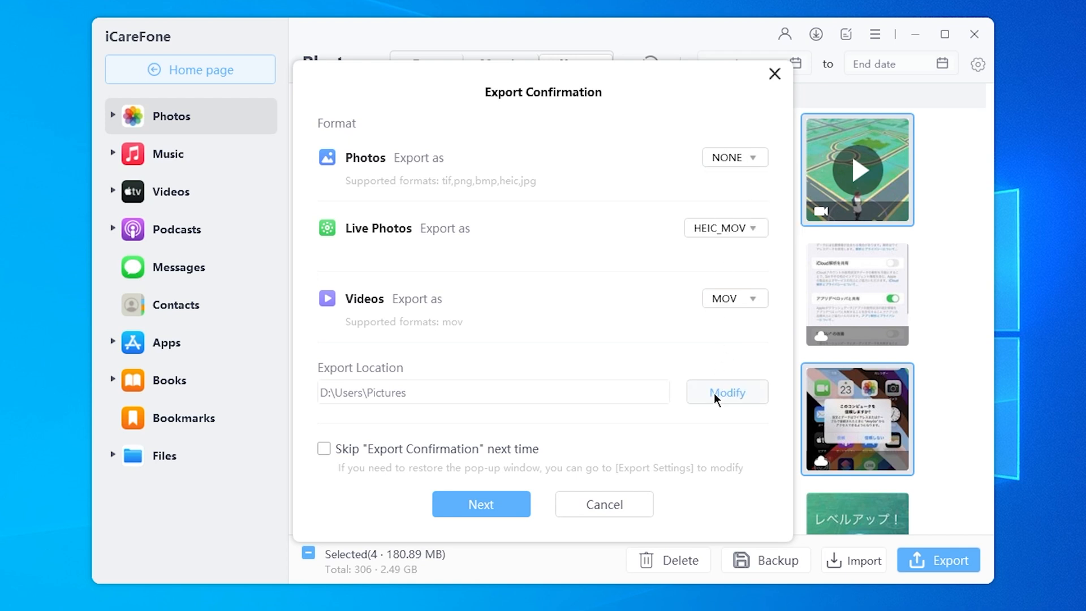
{"action": "mouse_move", "coordinate": [481, 504]}
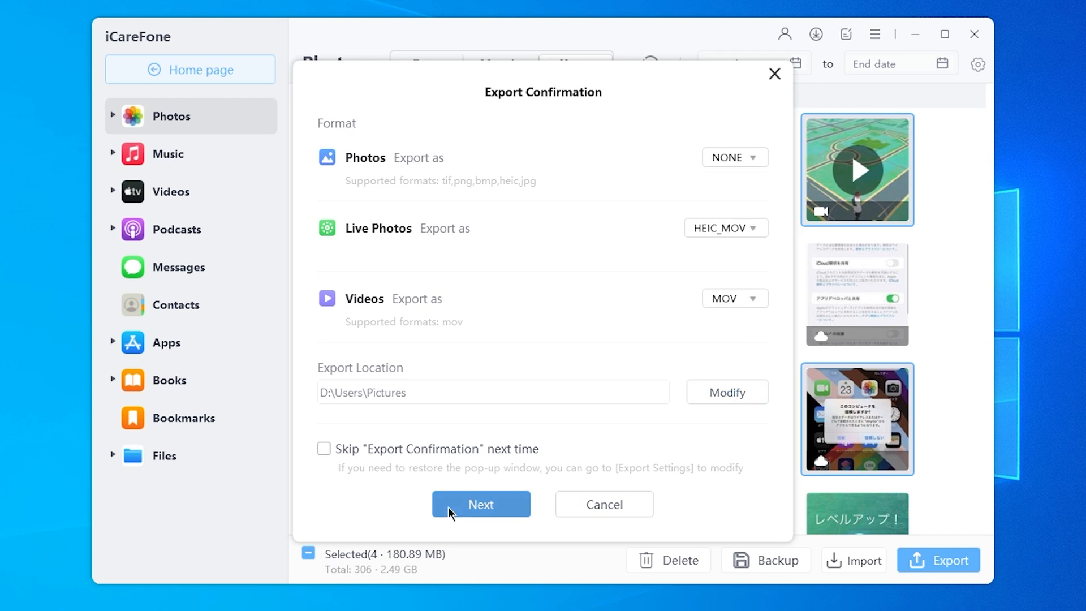
{"action": "left_click", "coordinate": [480, 504]}
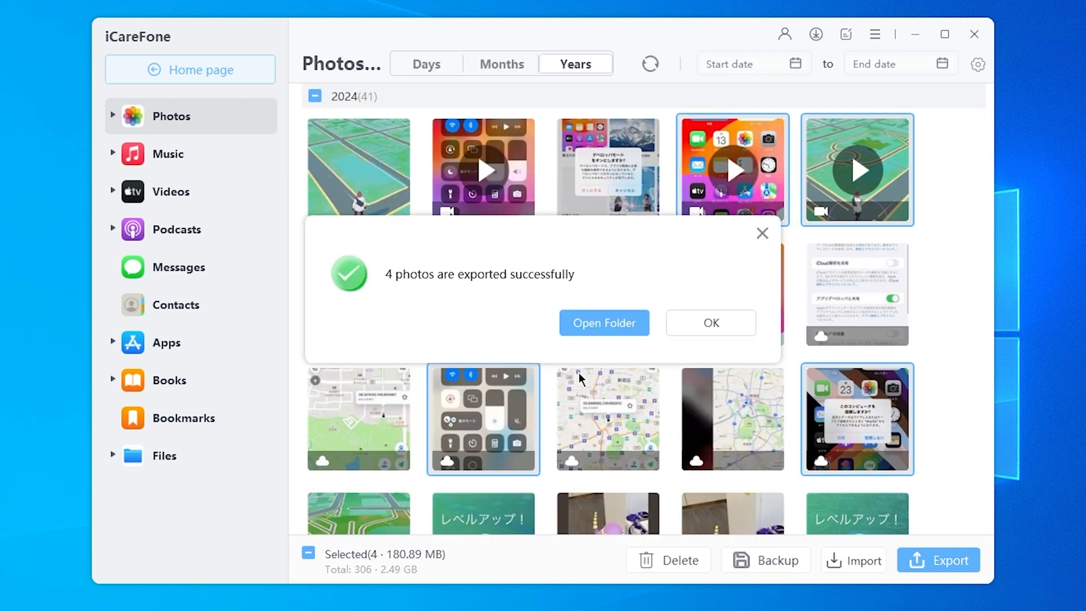
{"action": "left_click", "coordinate": [710, 323]}
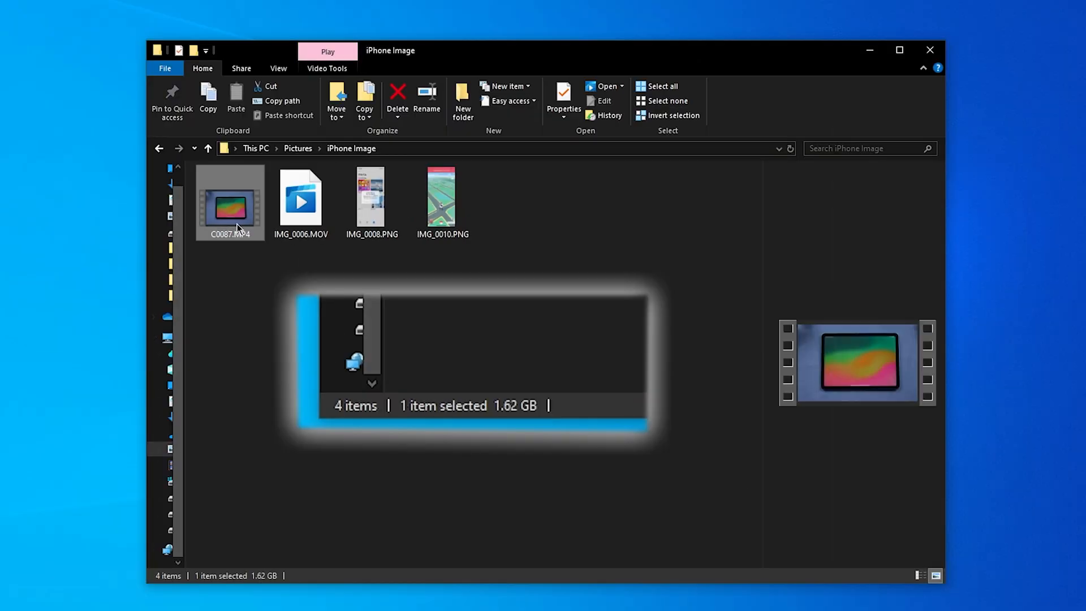
{"action": "mouse_move", "coordinate": [209, 218]}
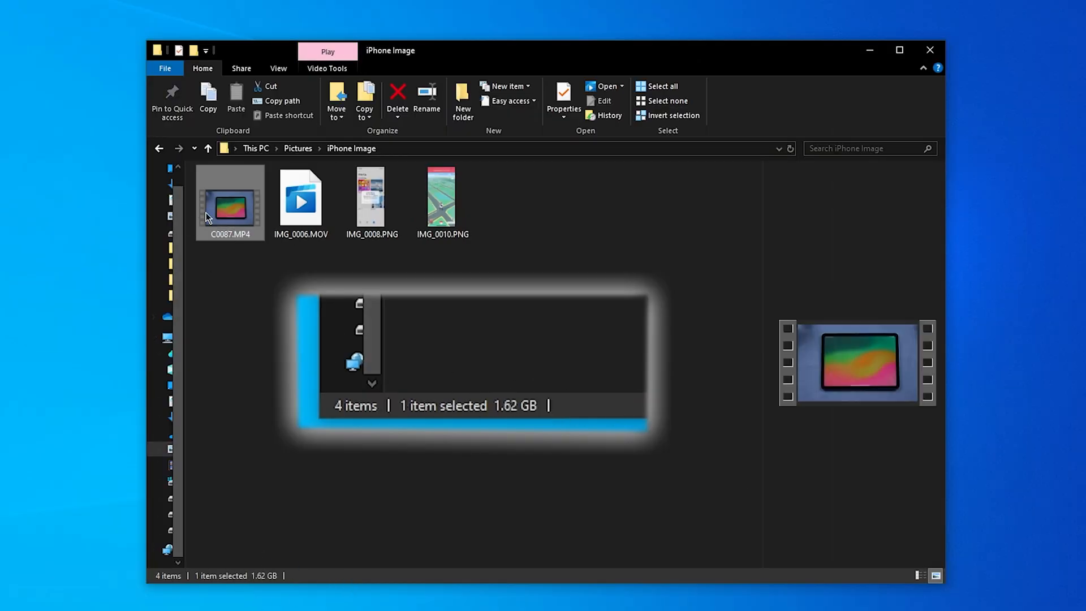
{"action": "mouse_move", "coordinate": [229, 208]}
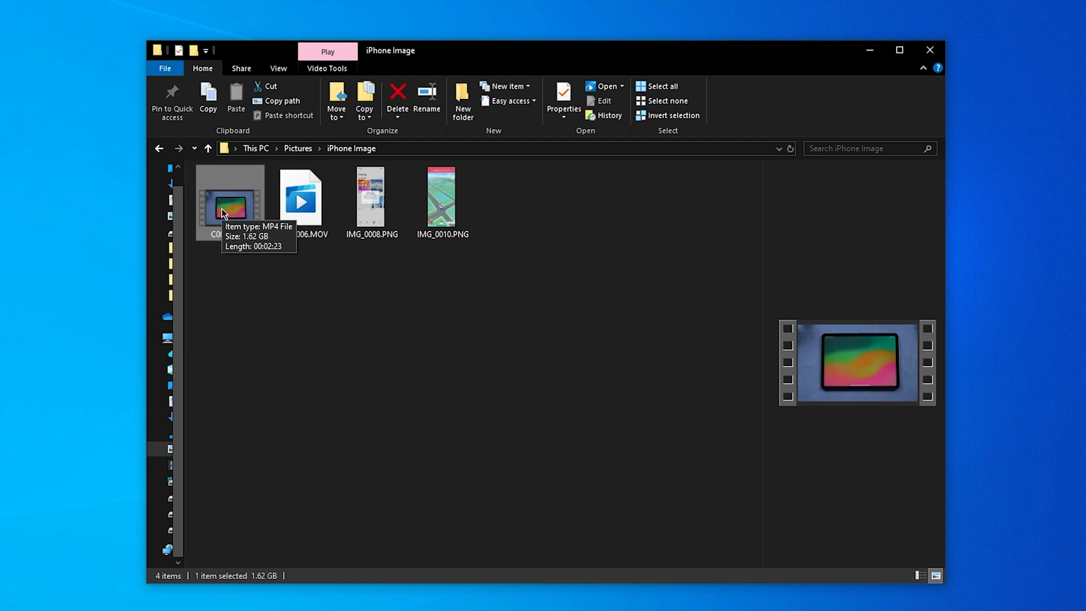
- Play the exported C0087.MP4 from the iPhone Image folder
{"action": "double_click", "coordinate": [230, 201]}
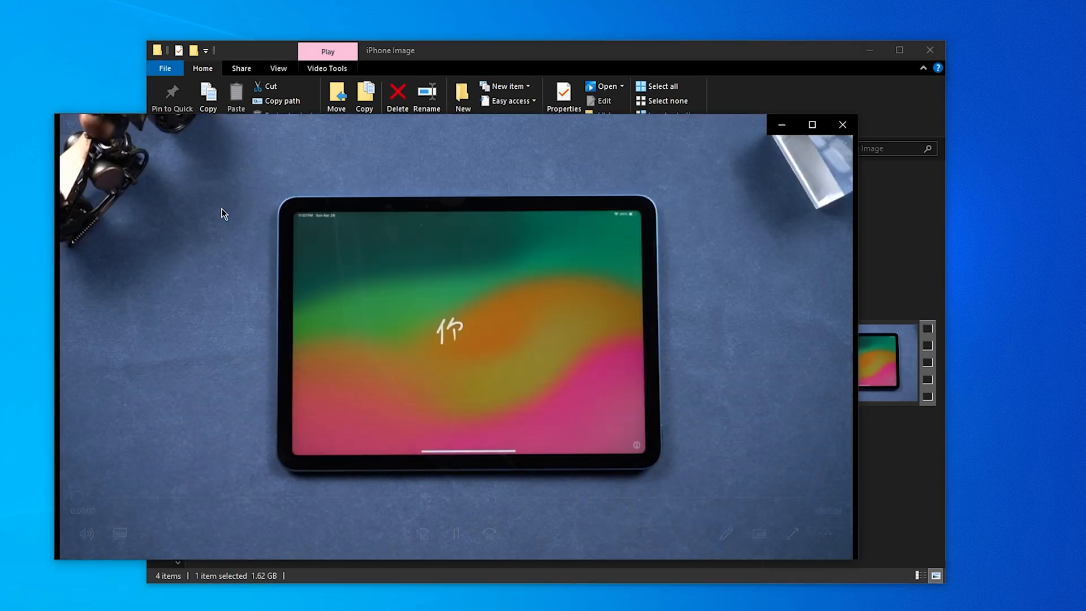